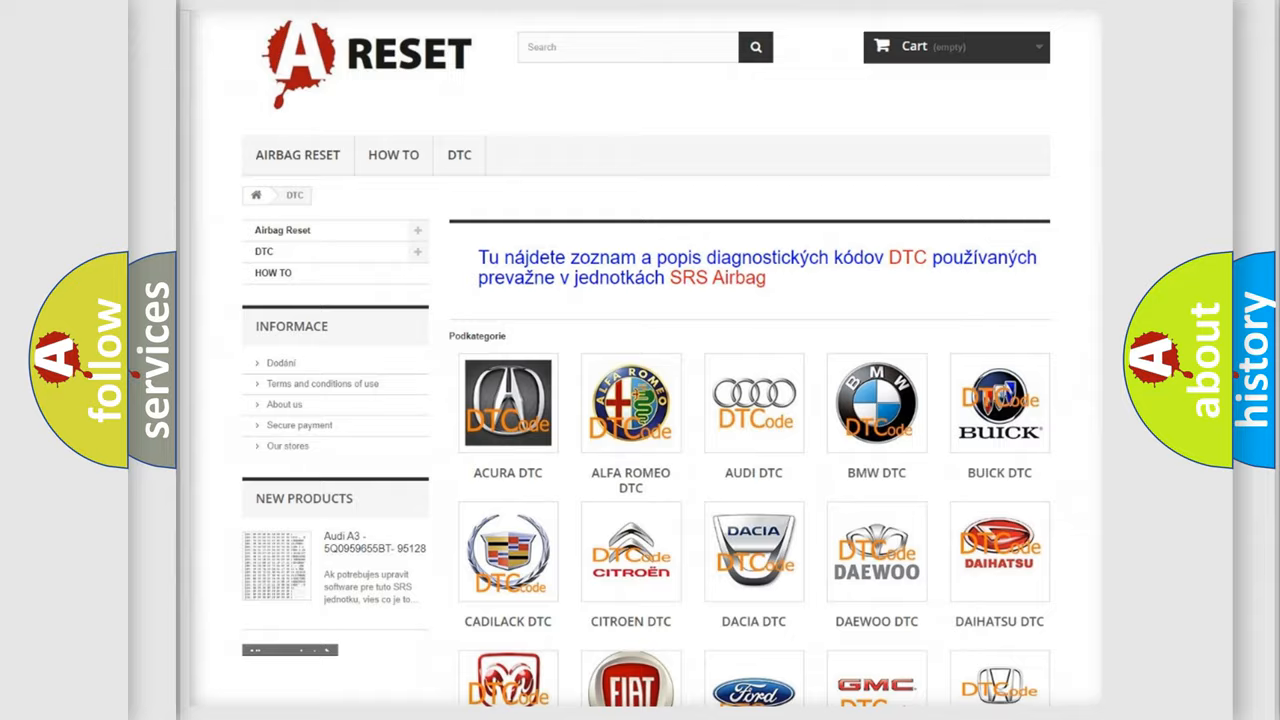
# Choose the PONTIAC tile from the DTC brand grid to load its trouble-code list.
pyautogui.scroll(-3)
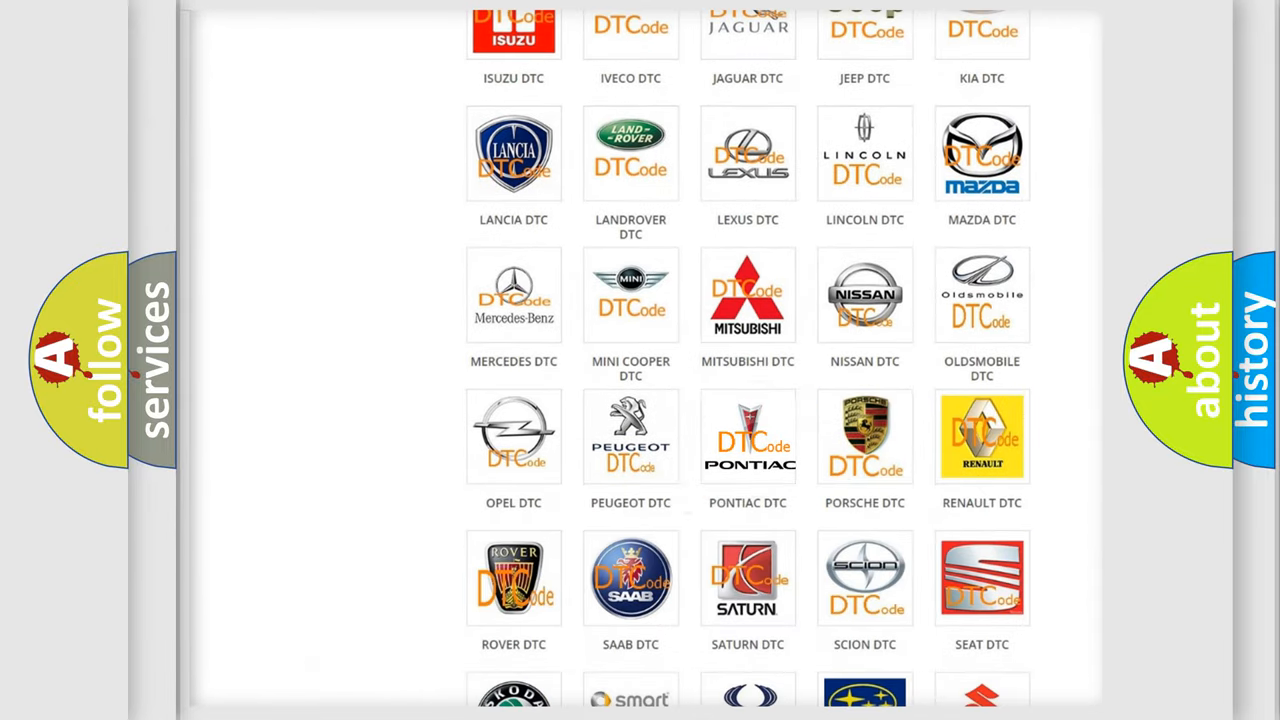
pyautogui.click(747, 436)
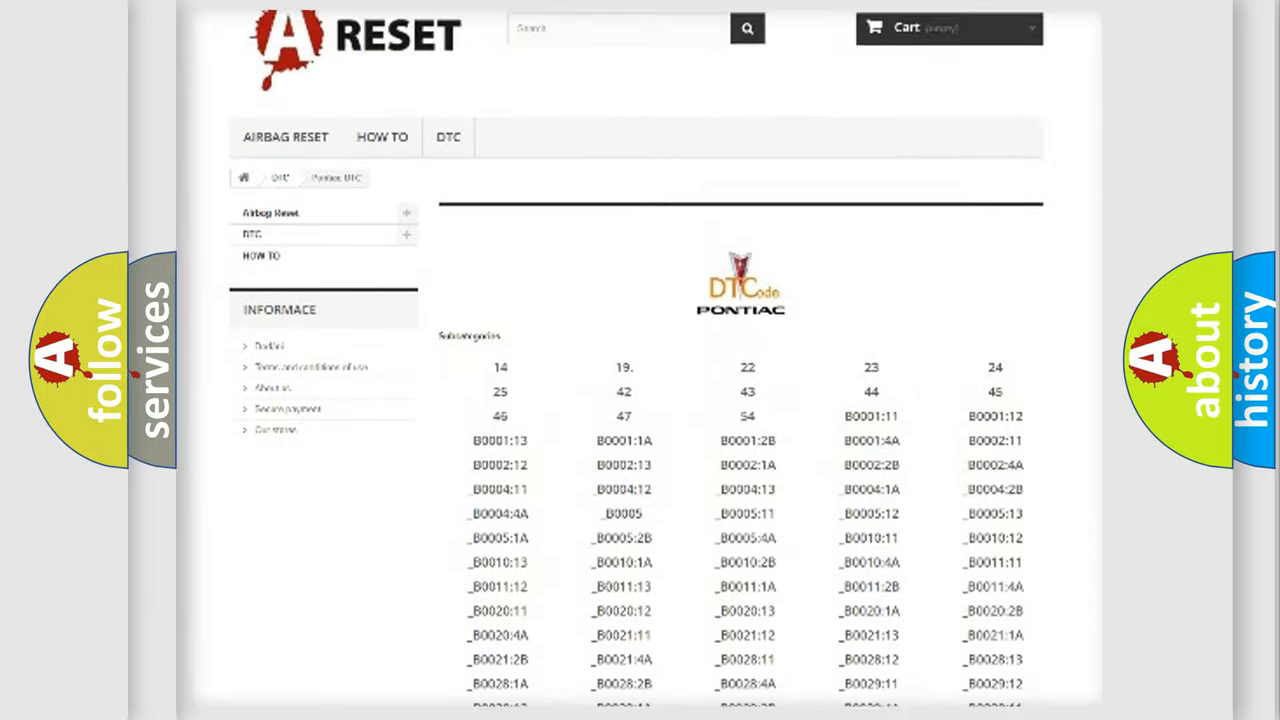
# Scroll through the Pontiac B-series subcategory list and back to the top.
pyautogui.scroll(-3)
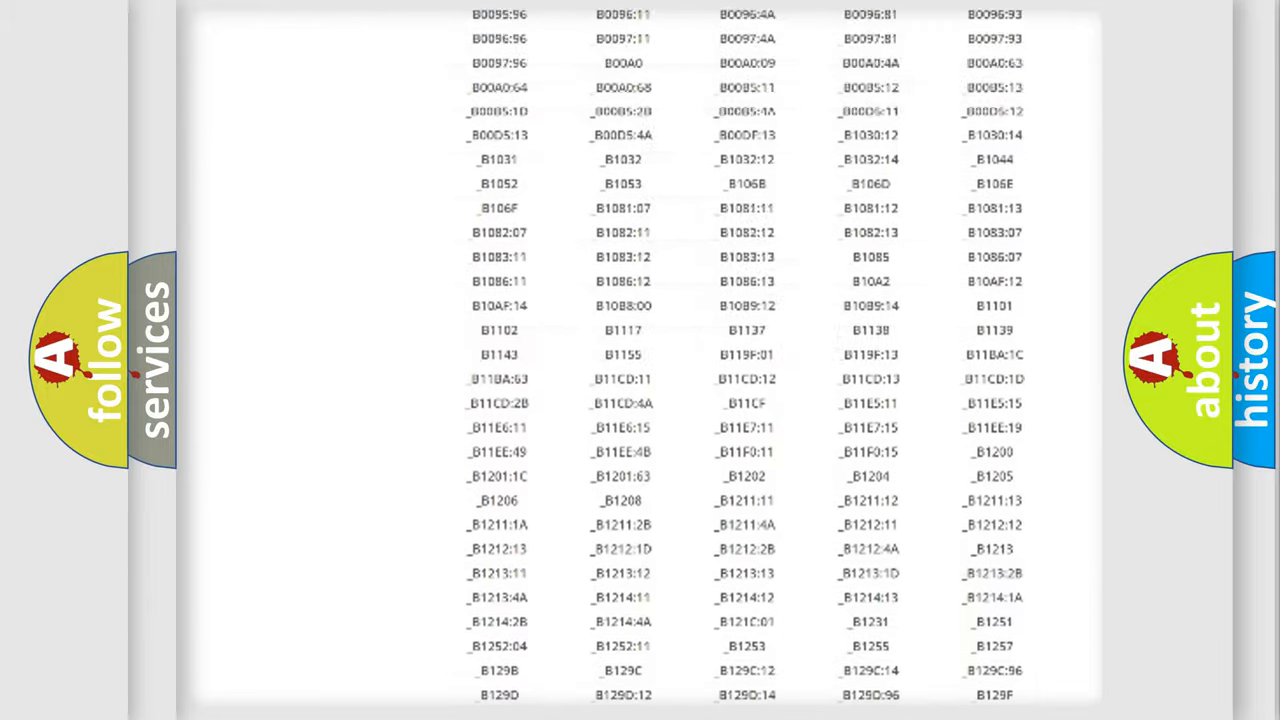
pyautogui.scroll(3)
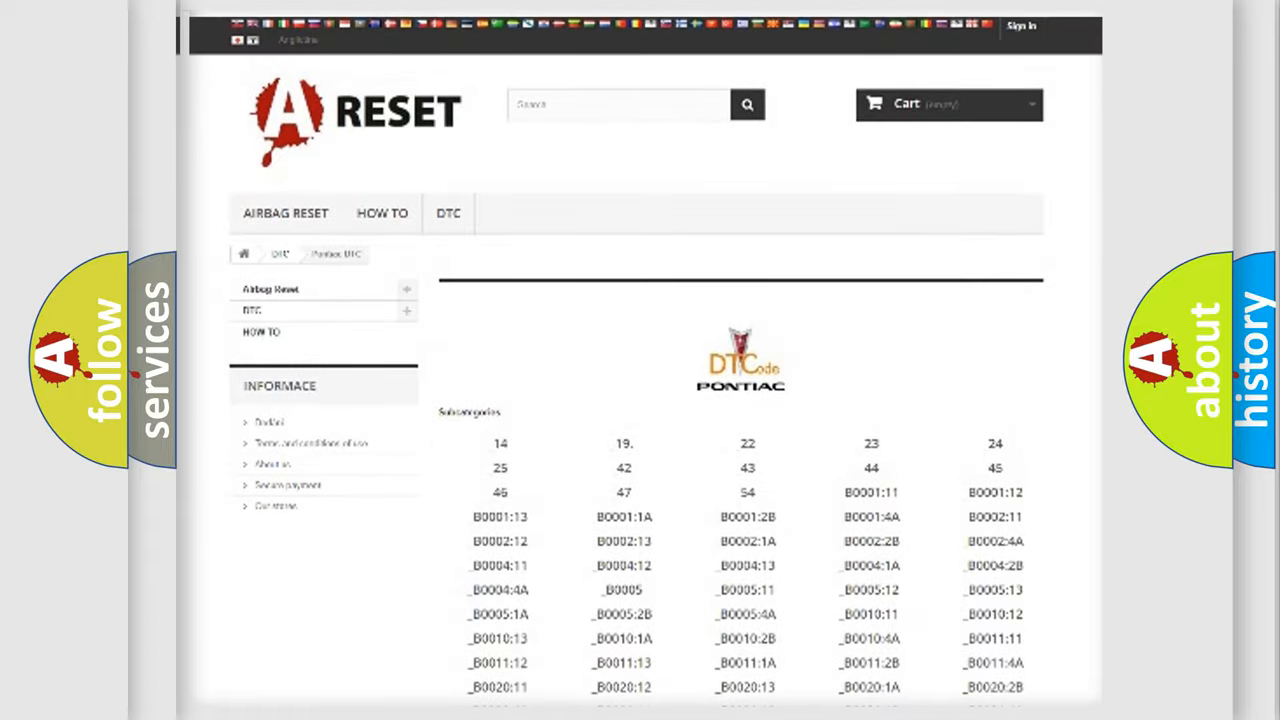